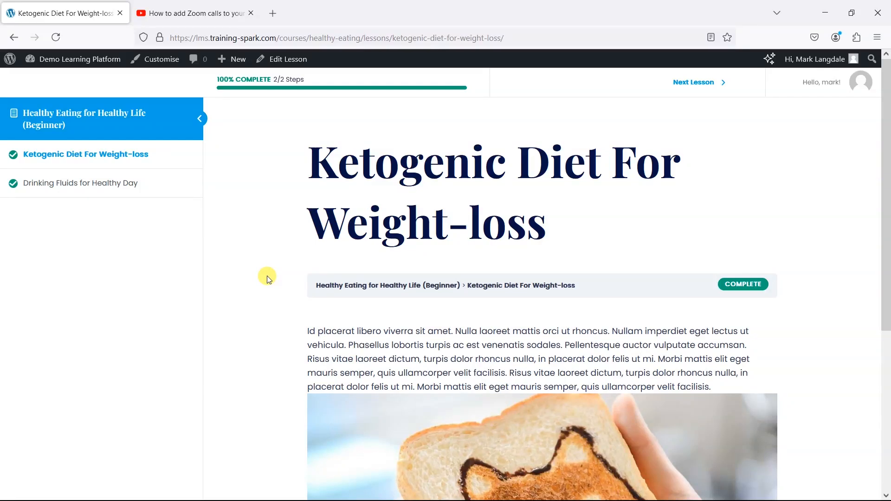
{"action": "mouse_move", "coordinate": [502, 172]}
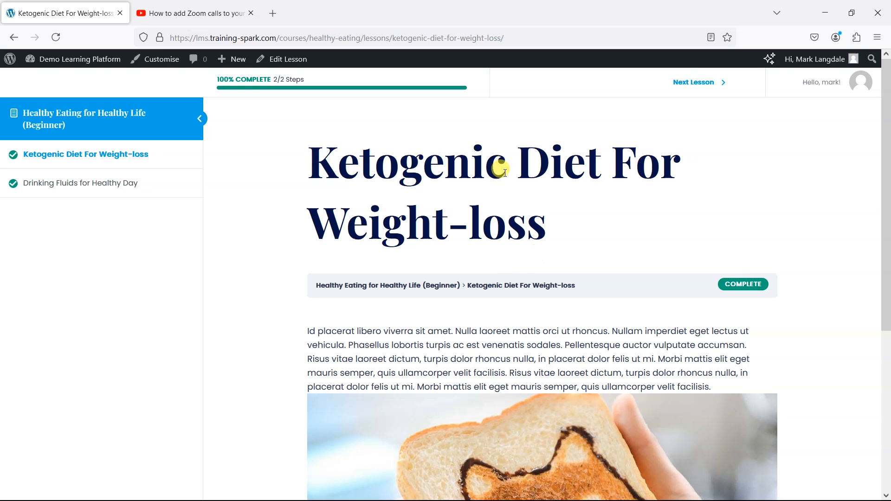
{"action": "mouse_move", "coordinate": [451, 209]}
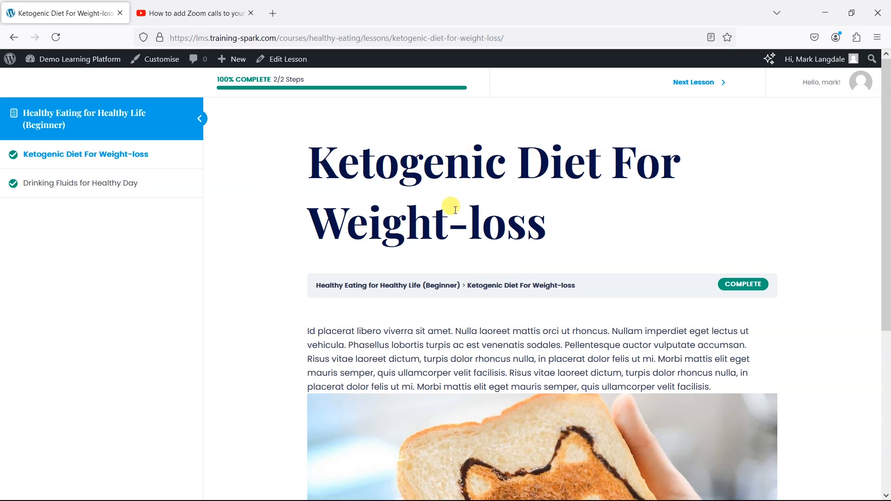
{"action": "mouse_move", "coordinate": [285, 59]}
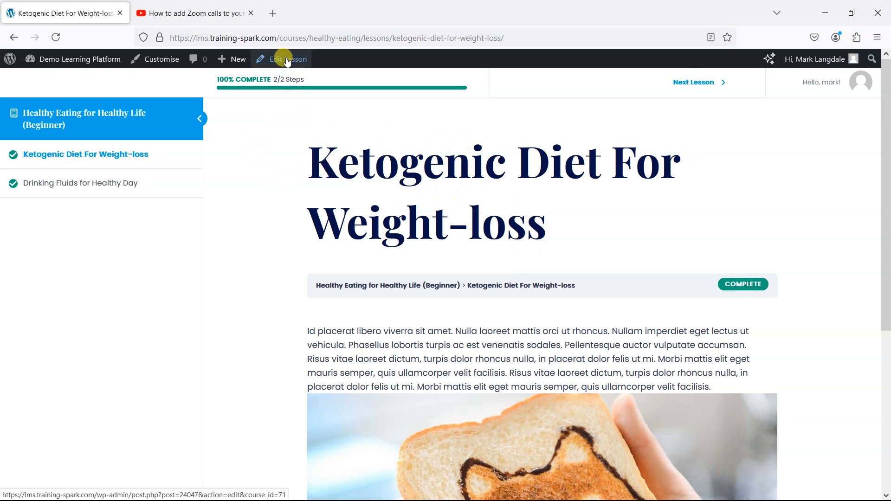
Enter the editor for the 'Ketogenic Diet For Weight-loss' lesson from the admin bar
{"action": "left_click", "coordinate": [280, 59]}
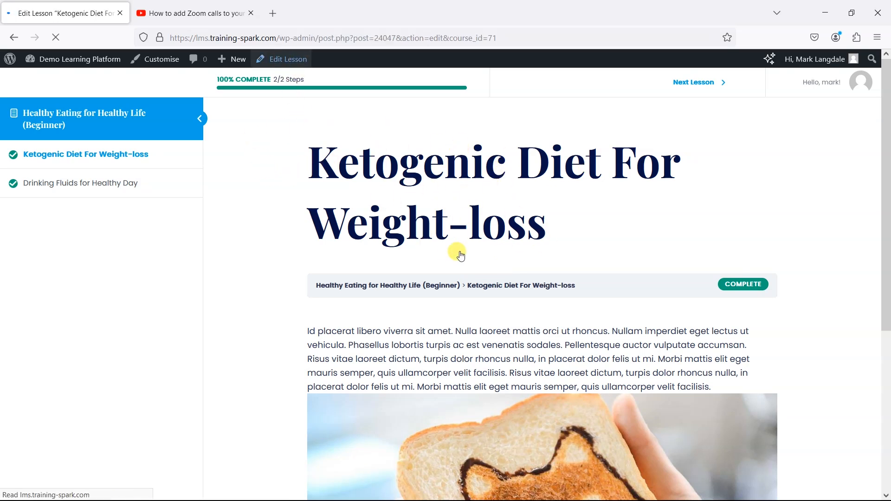
Add an empty block after the intro text and bring up its block chooser
{"action": "left_click", "coordinate": [287, 60]}
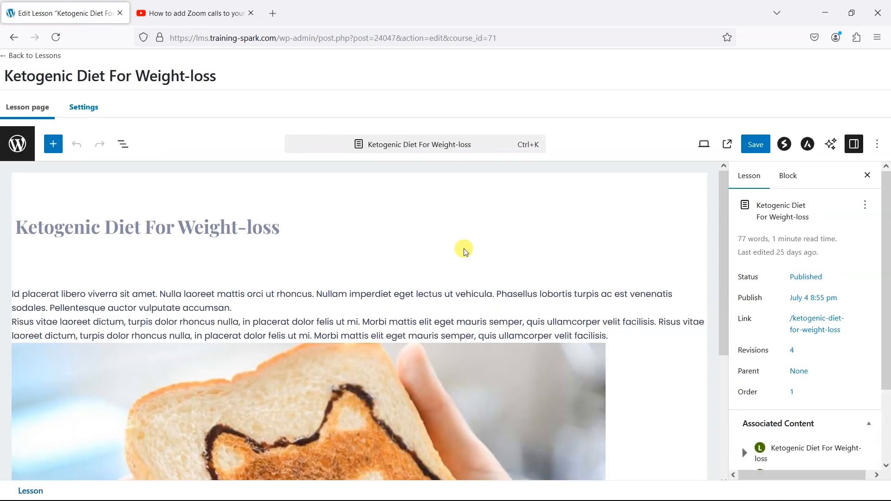
{"action": "scroll", "scroll_direction": "down", "scroll_amount": 3}
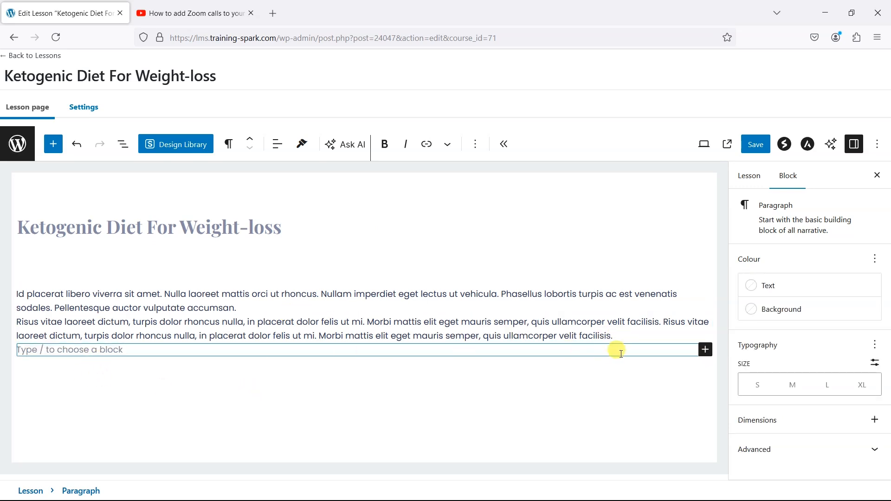
{"action": "left_click", "coordinate": [705, 350]}
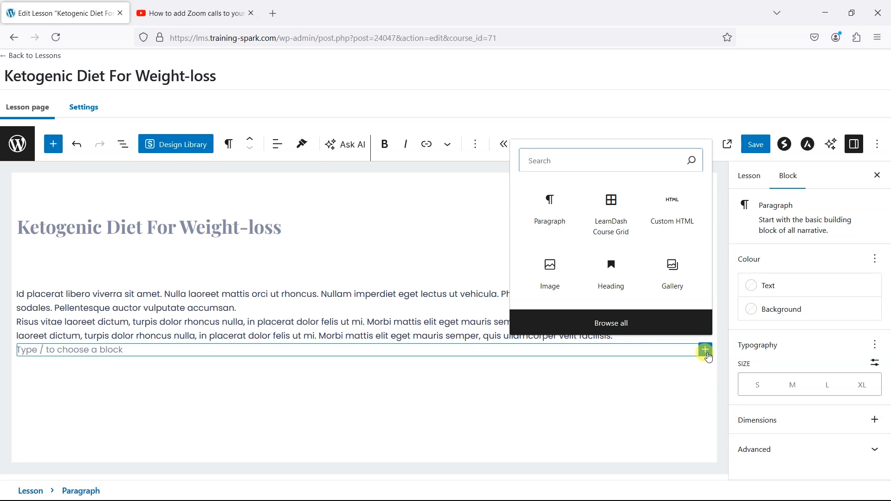
Insert a YouTube embed block below the lesson's intro text by searching 'you'
{"action": "type", "text": "you"}
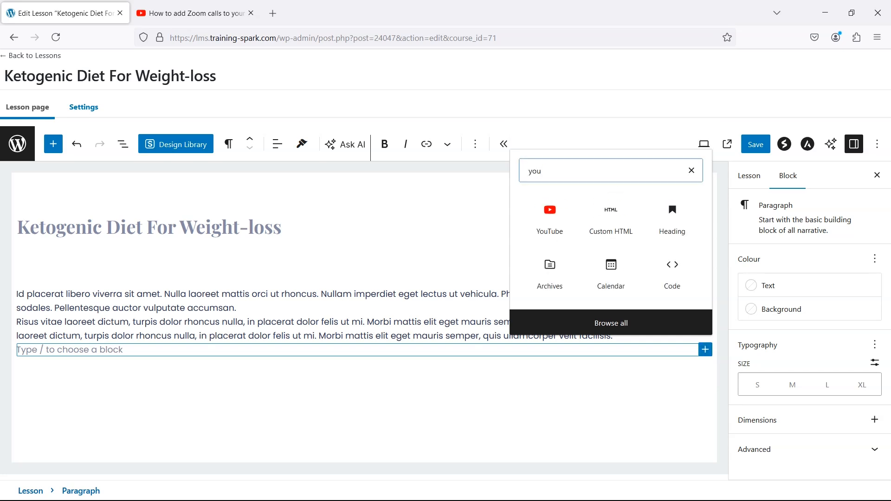
{"action": "mouse_move", "coordinate": [565, 233]}
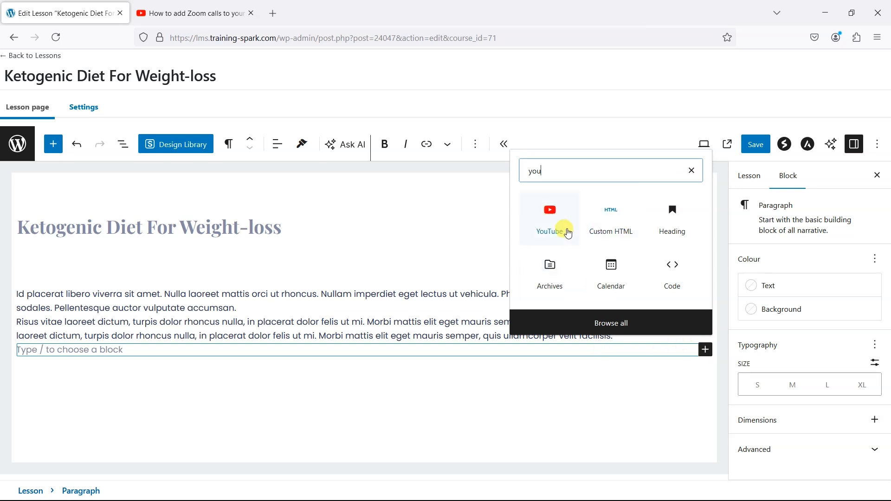
{"action": "left_click", "coordinate": [549, 209]}
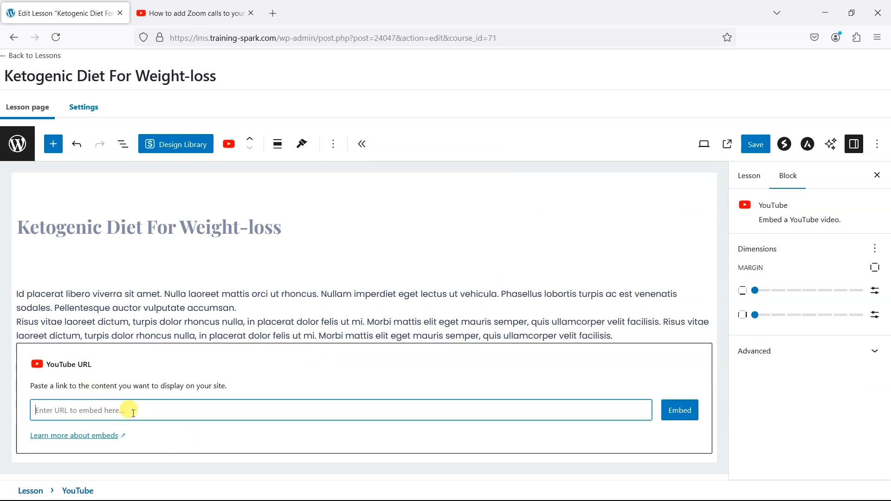
{"action": "mouse_move", "coordinate": [164, 397]}
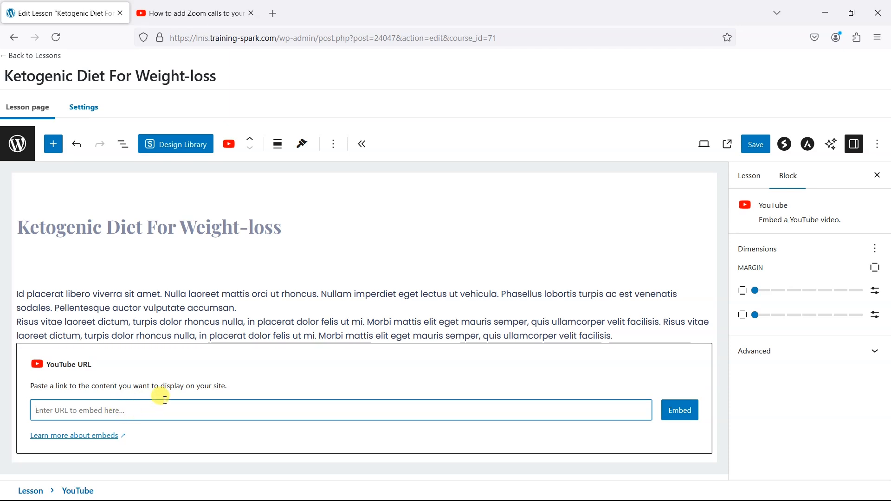
Copy the Zoom calls LearnDash tutorial's share link from YouTube and return to the editor
{"action": "left_click", "coordinate": [193, 12]}
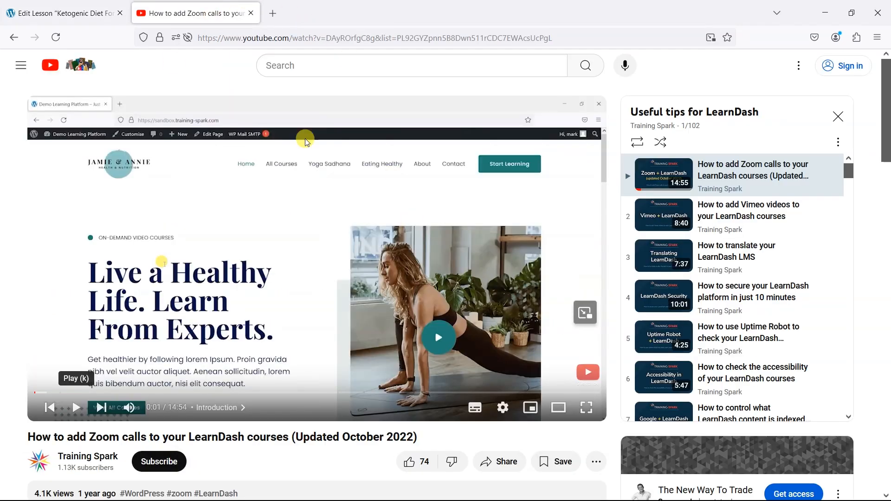
{"action": "mouse_move", "coordinate": [318, 317]}
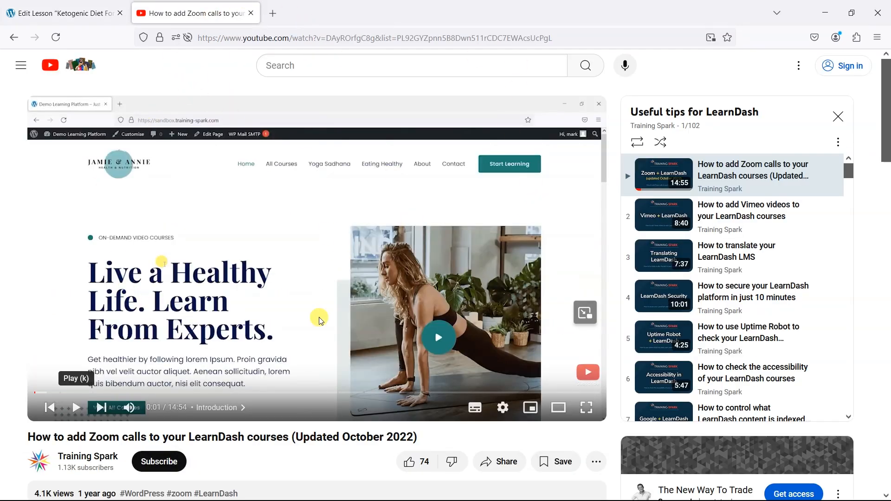
{"action": "scroll", "scroll_direction": "down", "scroll_amount": 3}
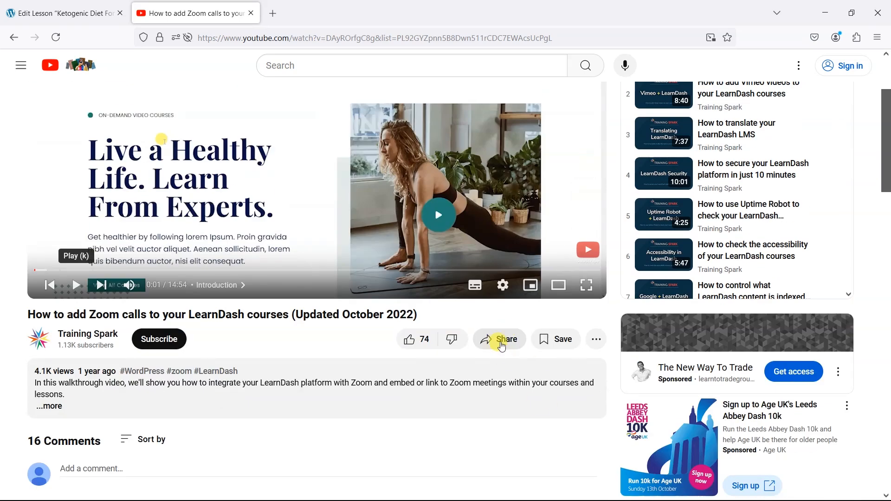
{"action": "left_click", "coordinate": [500, 339]}
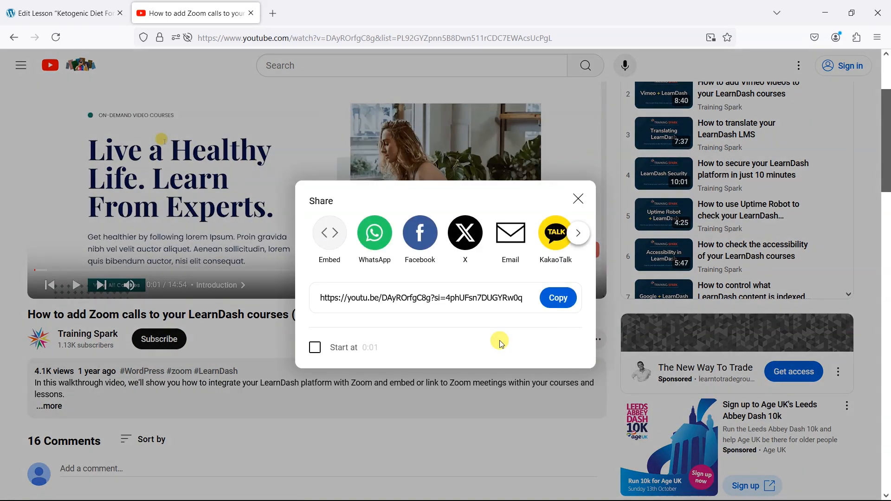
{"action": "left_click", "coordinate": [559, 298]}
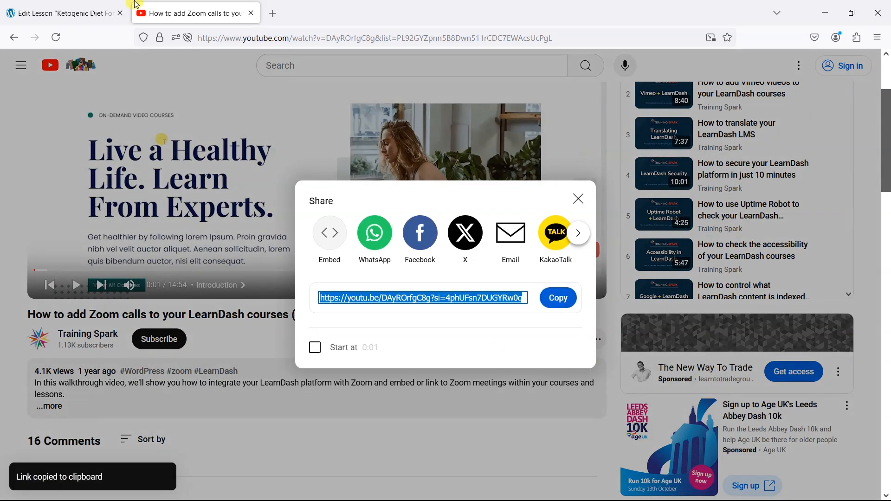
{"action": "left_click", "coordinate": [63, 12]}
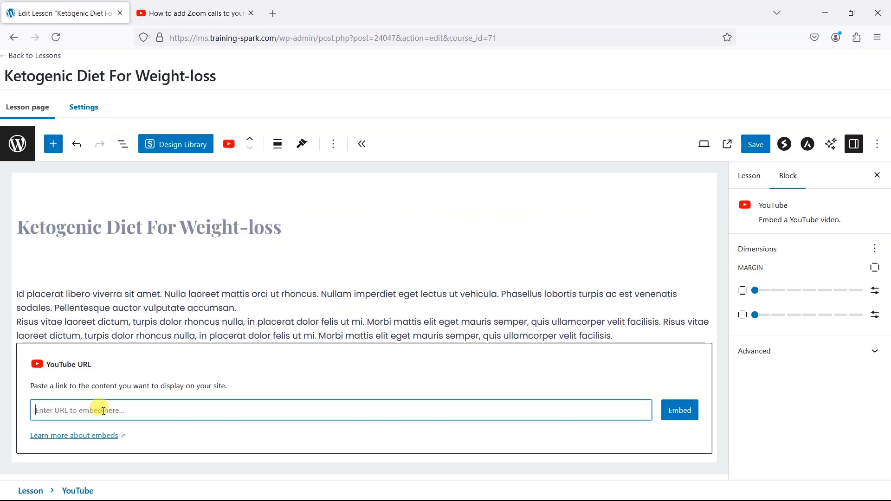
{"action": "type", "text": "https://youtu.be/DAyROrfgC8g?si=4phUFsn7DUGYRw0q"}
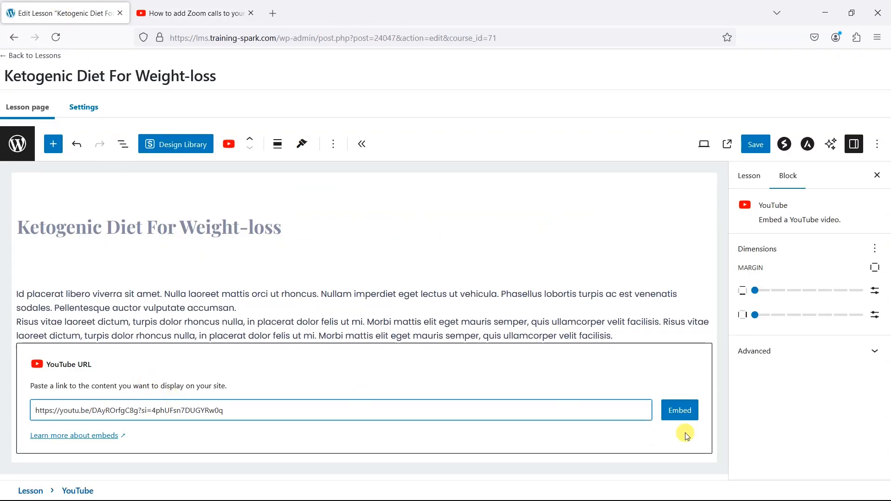
{"action": "left_click", "coordinate": [680, 410]}
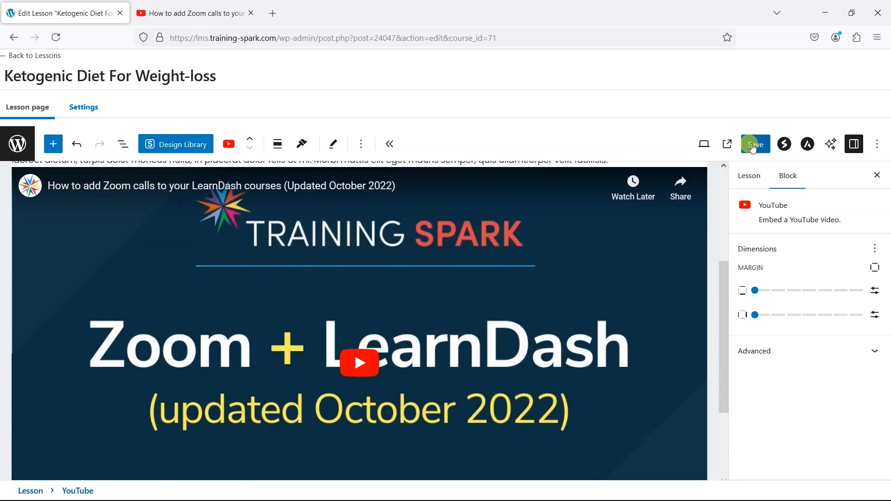
Save the lesson and view the published page with the embedded video
{"action": "left_click", "coordinate": [754, 144]}
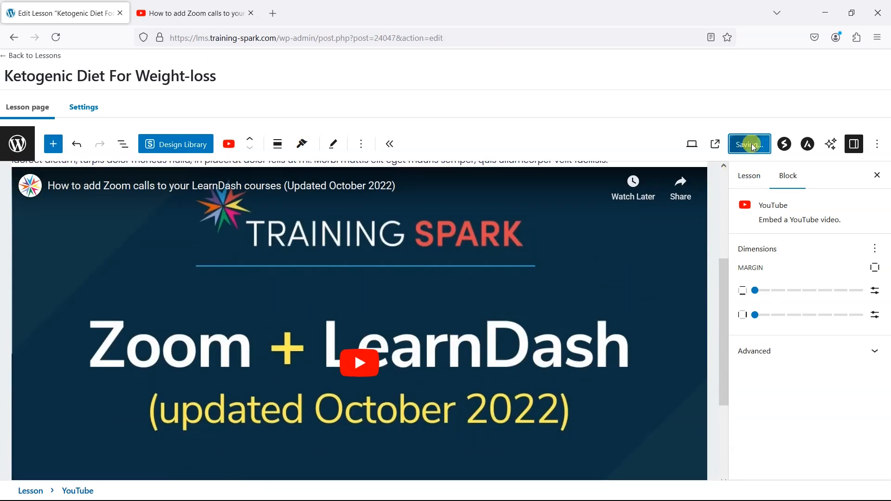
{"action": "left_click", "coordinate": [750, 143]}
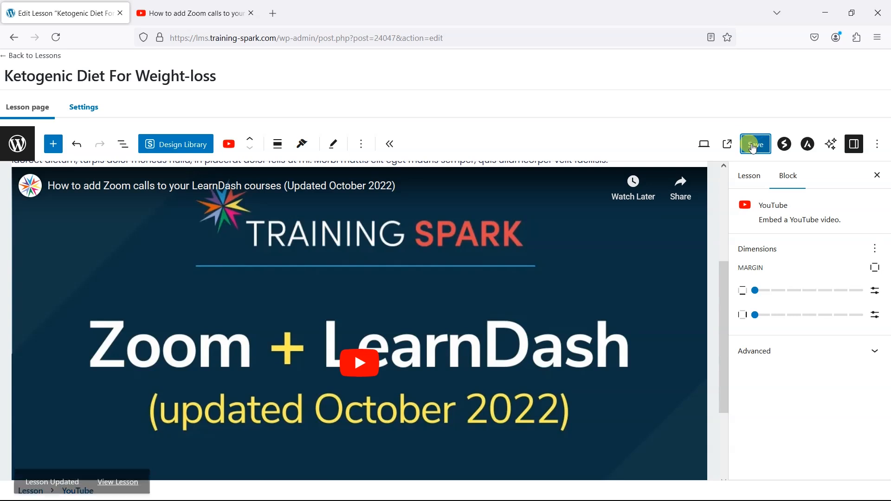
{"action": "left_click", "coordinate": [118, 482]}
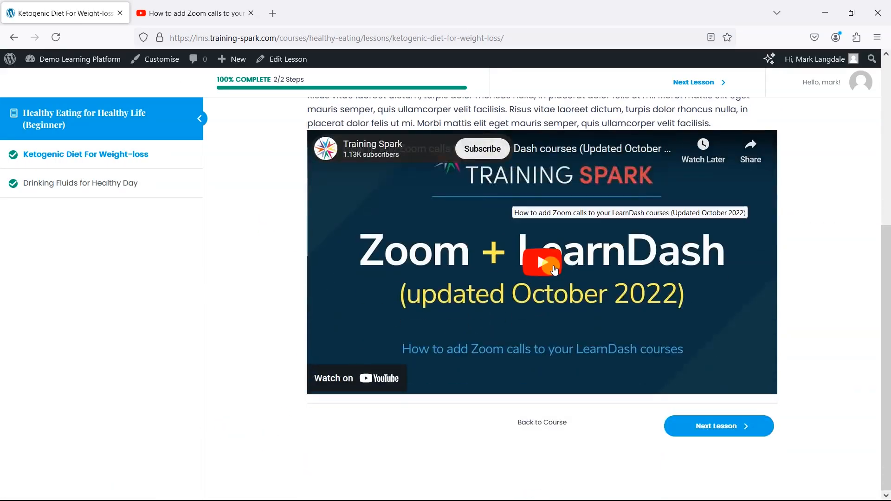
{"action": "scroll", "scroll_direction": "up", "scroll_amount": 3}
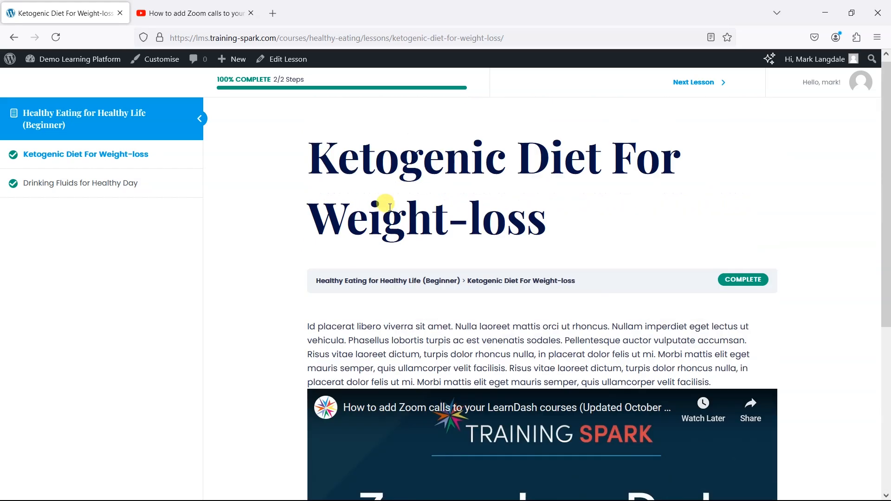